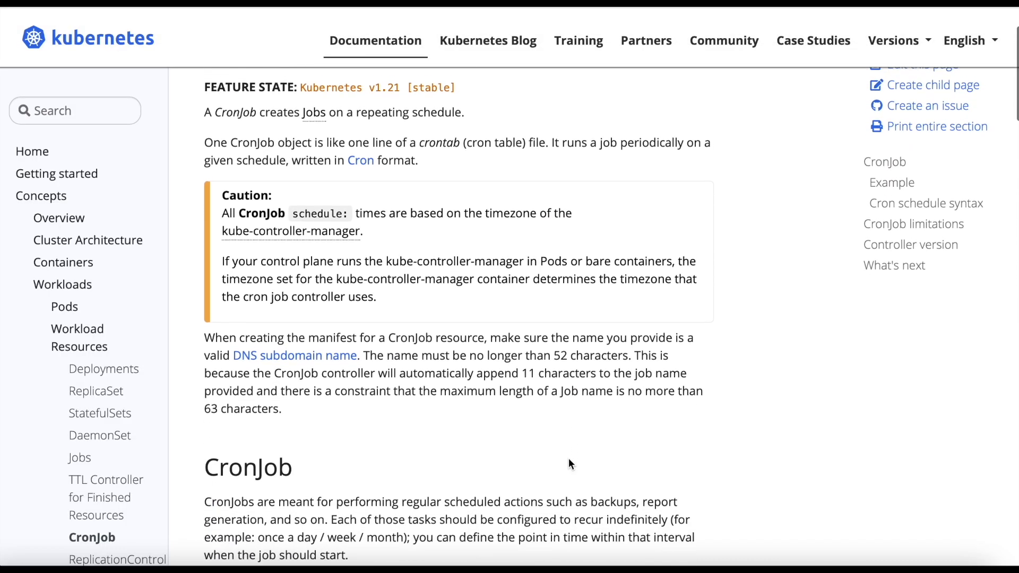
- Scroll down through the cronjob.yaml manifest to review it before applying
scroll(down, 3)
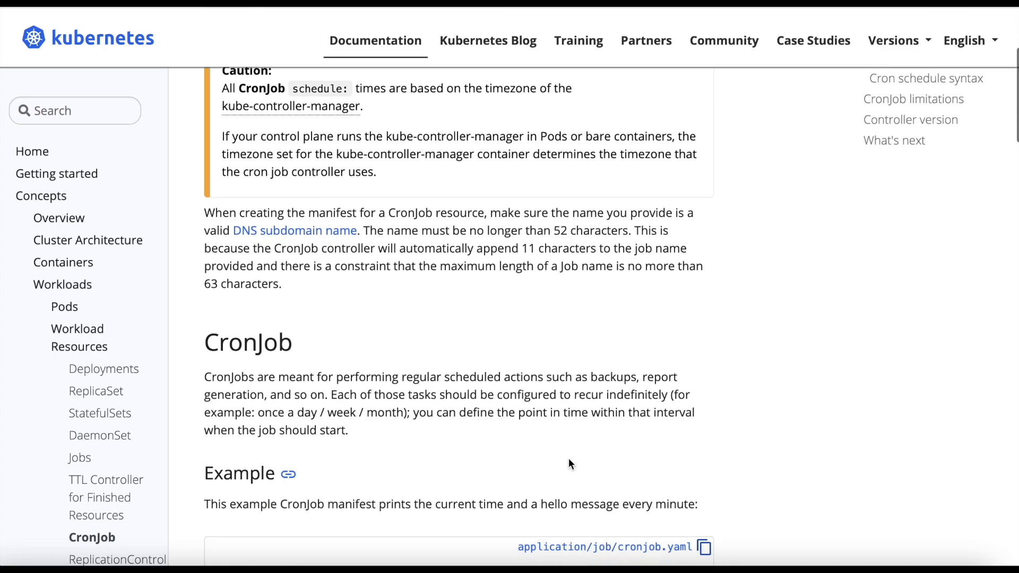
scroll(down, 3)
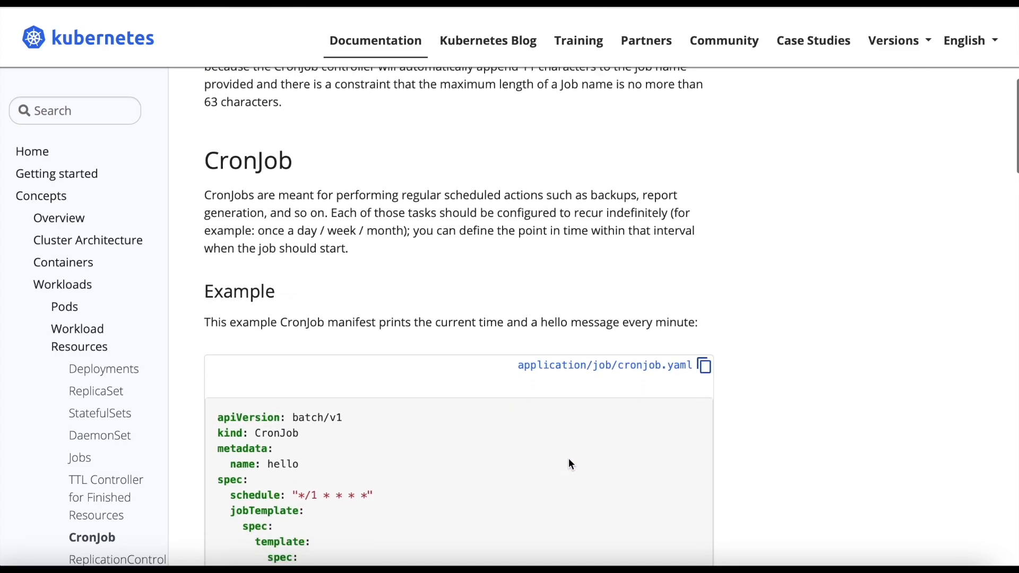
scroll(down, 3)
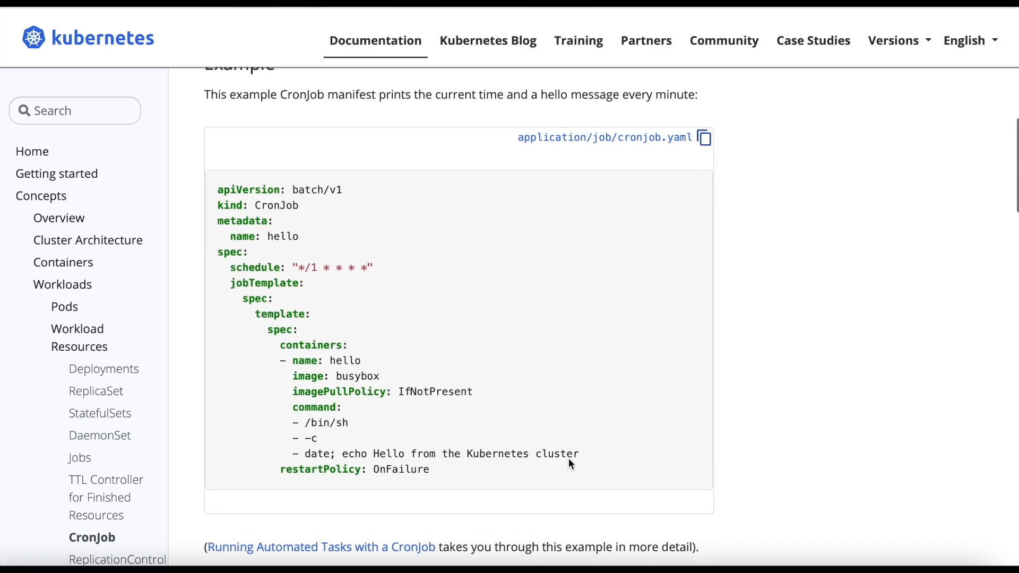
scroll(down, 3)
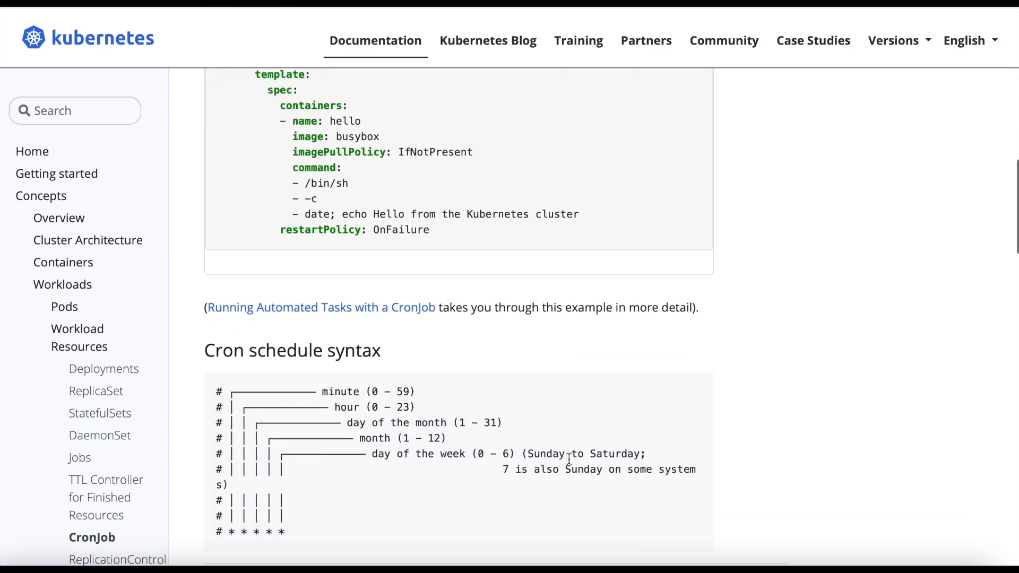
scroll(down, 3)
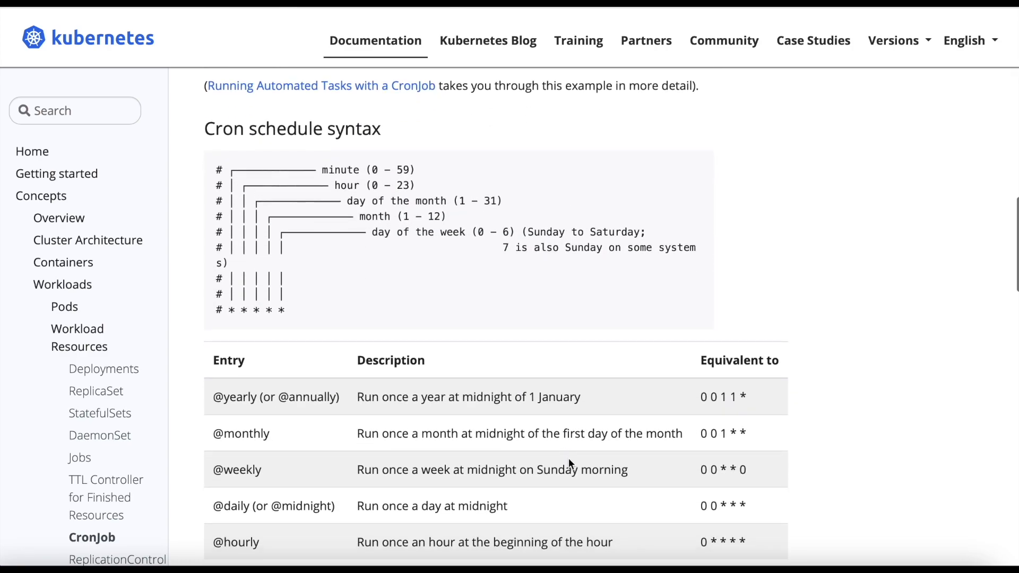
scroll(down, 3)
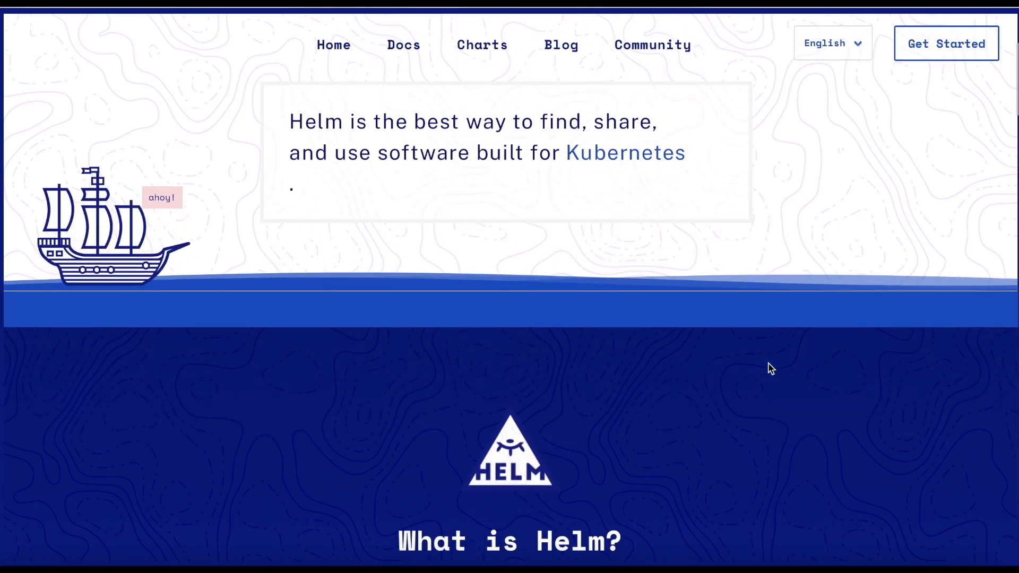
scroll(down, 3)
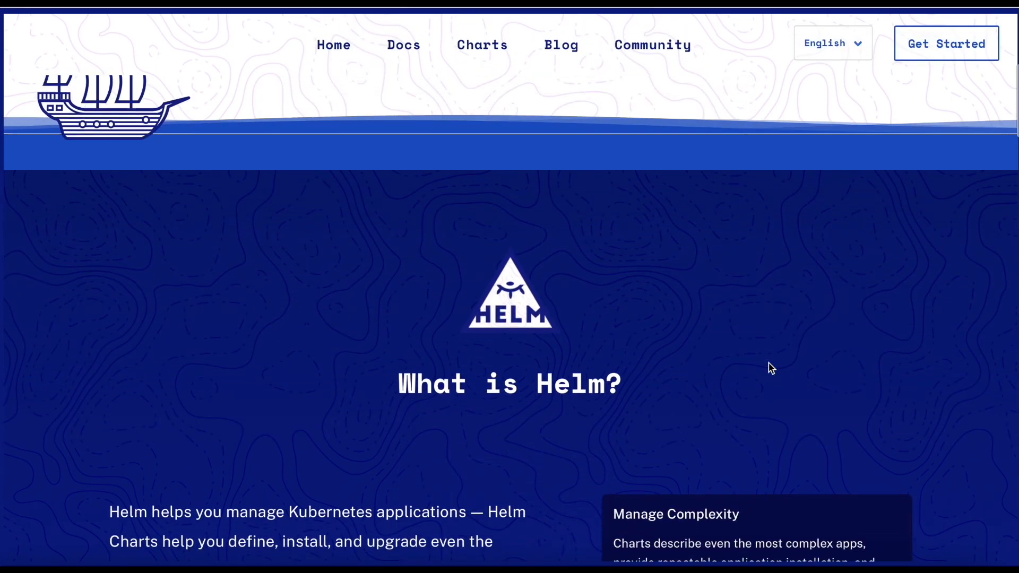
scroll(down, 3)
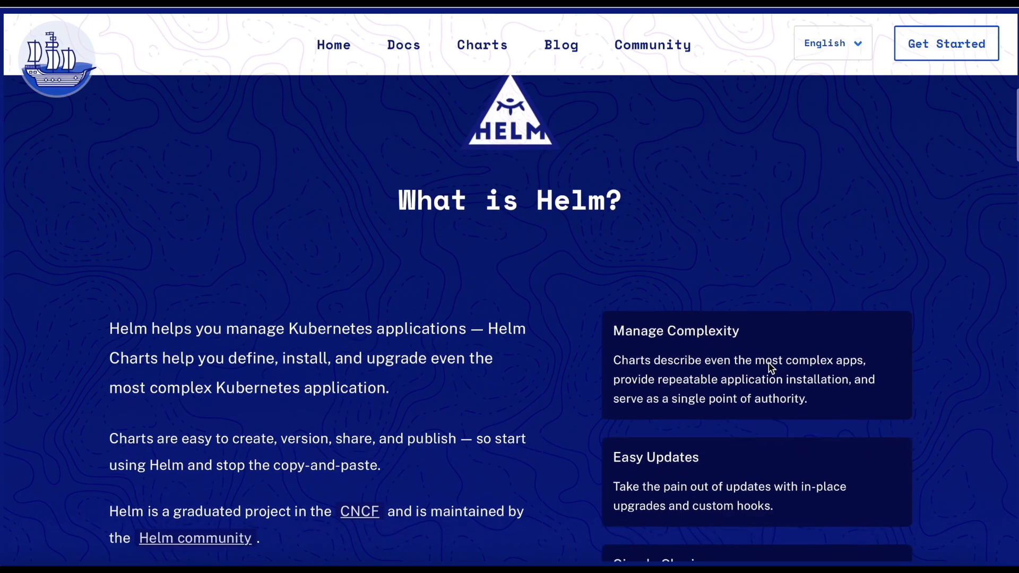
scroll(down, 3)
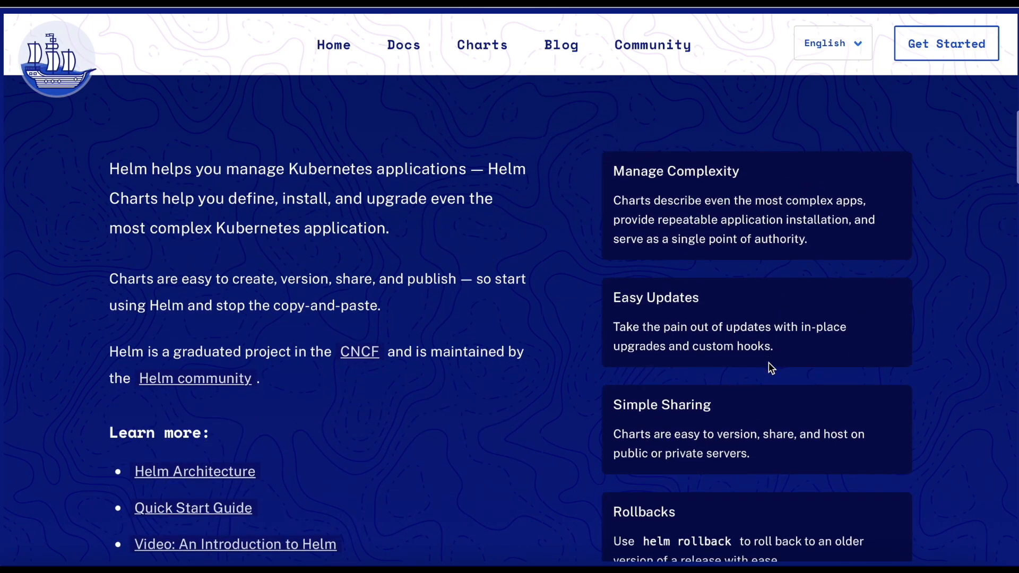
scroll(down, 3)
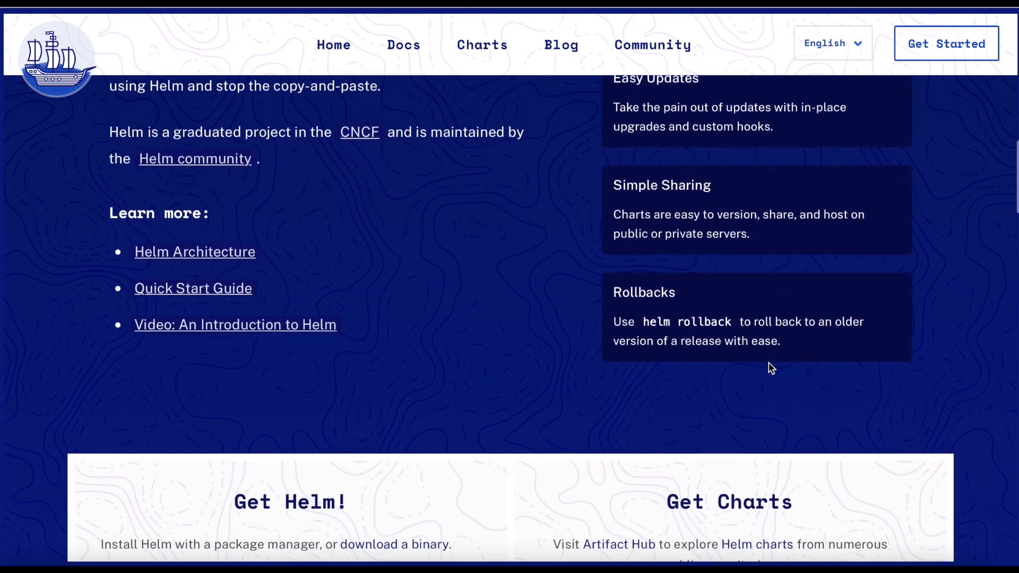
scroll(down, 3)
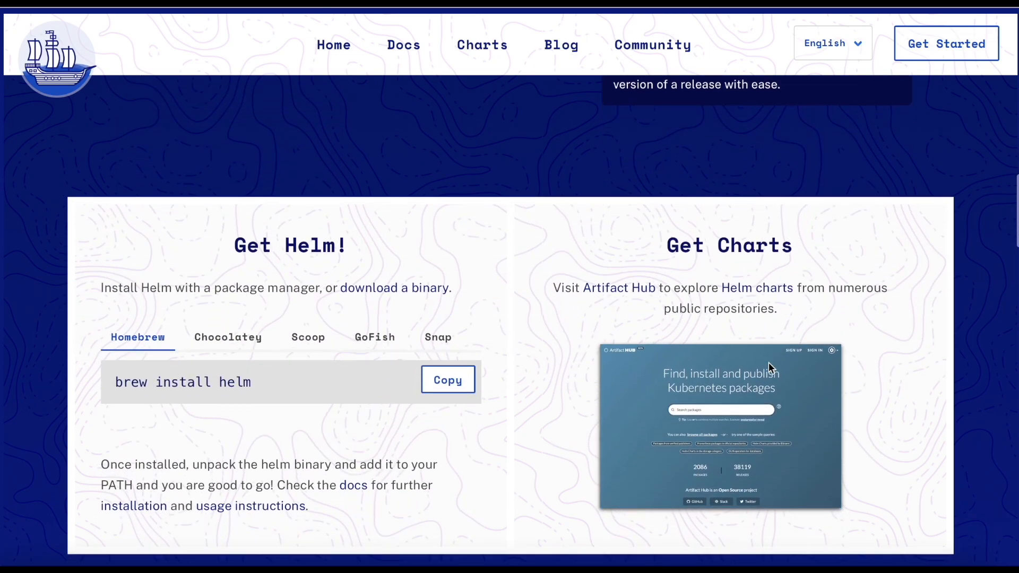
scroll(down, 3)
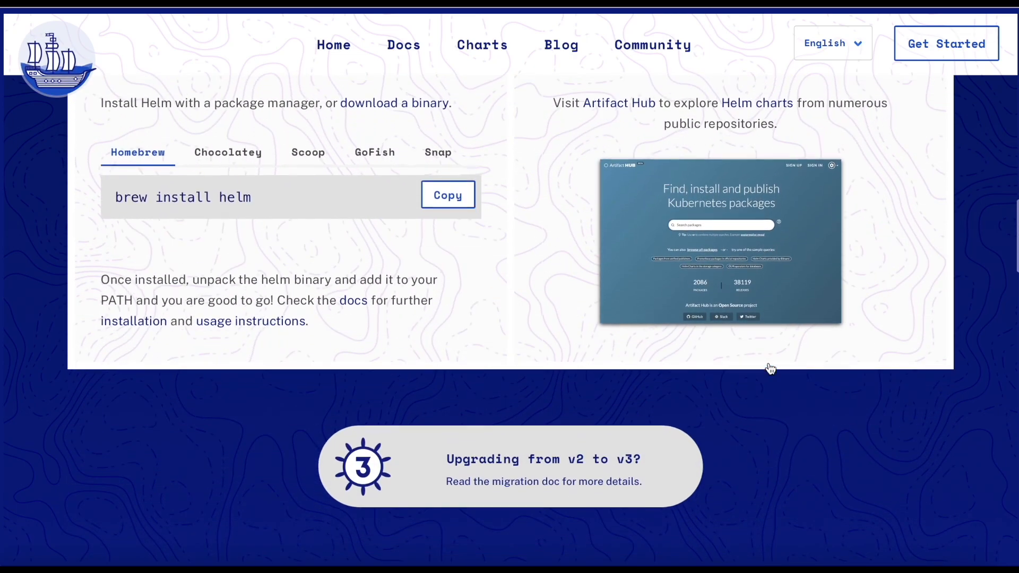
scroll(down, 3)
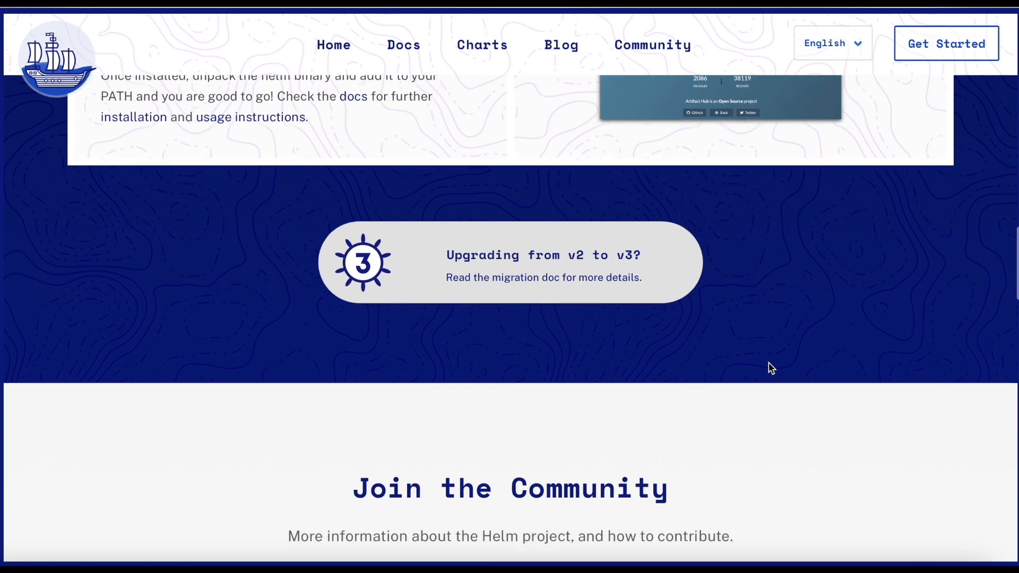
scroll(down, 3)
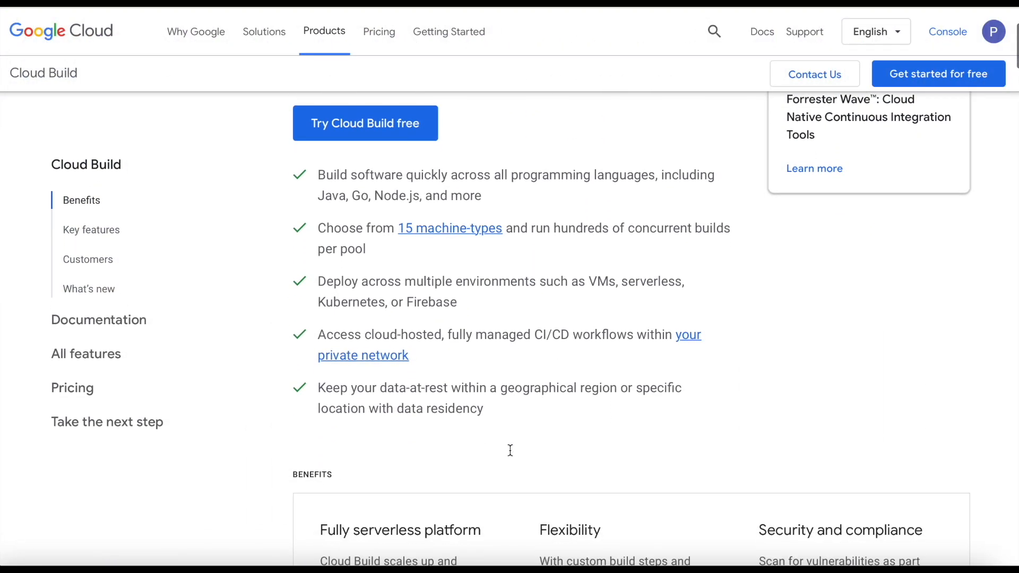
scroll(down, 3)
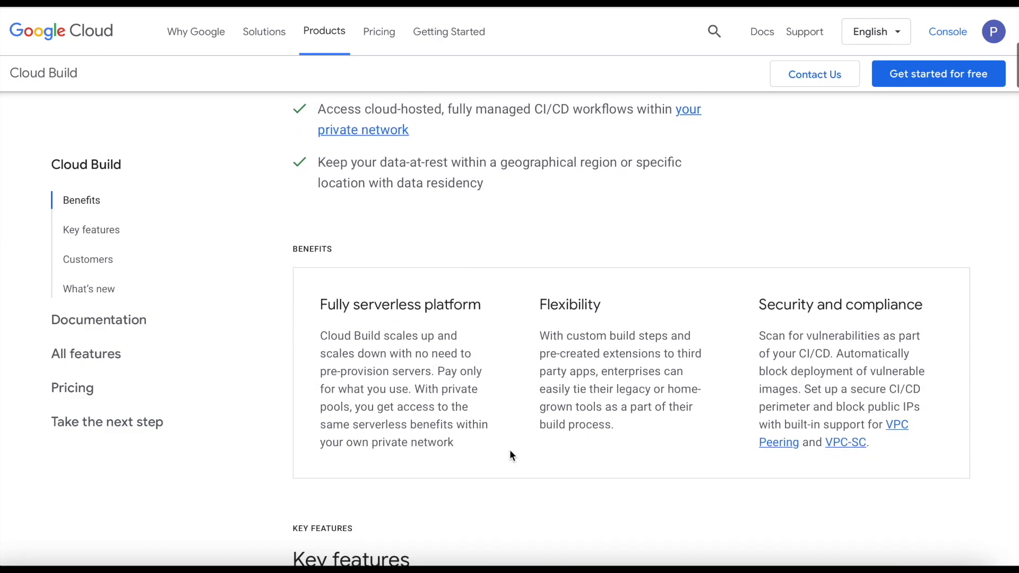
scroll(down, 3)
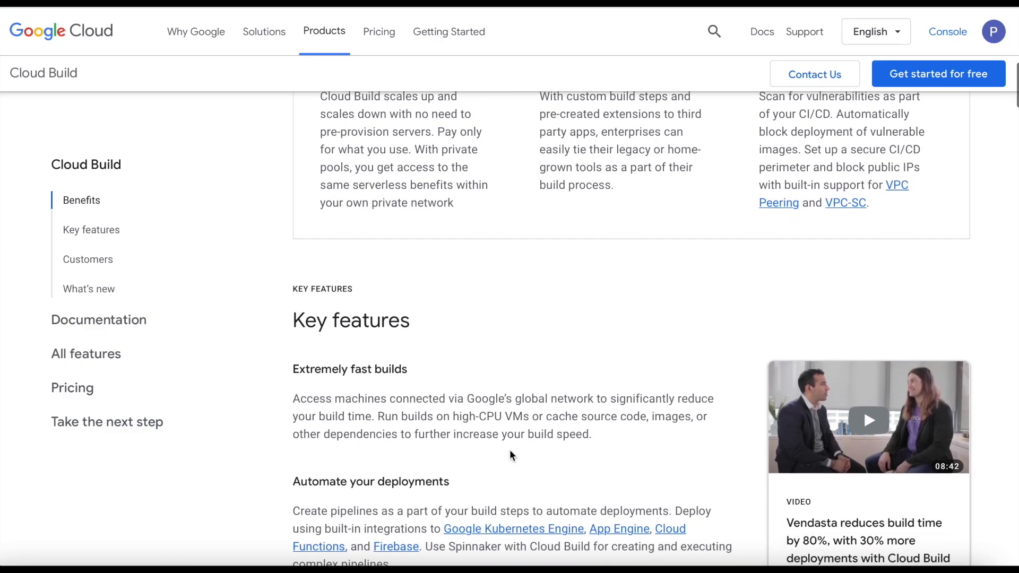
scroll(down, 3)
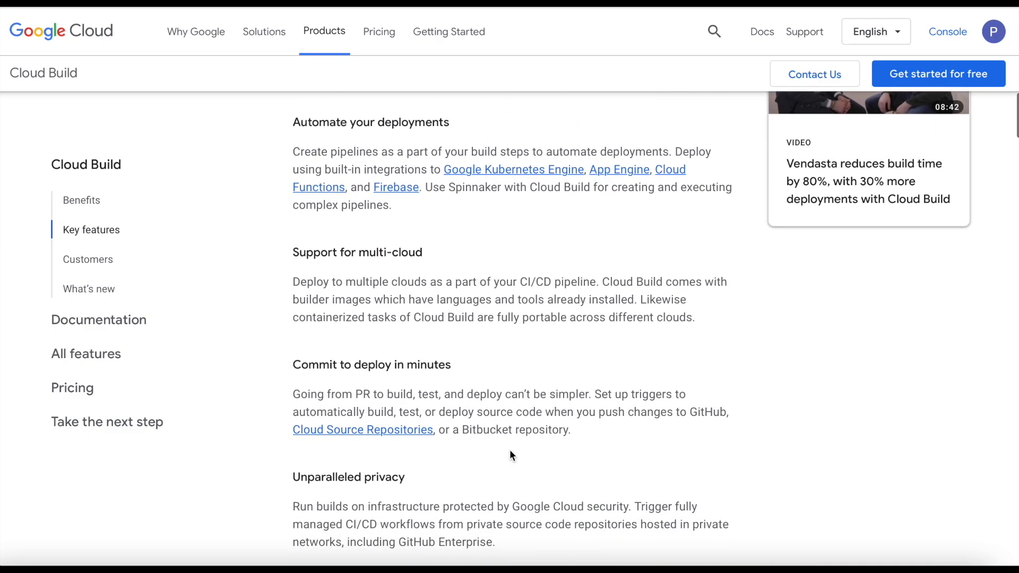
scroll(down, 3)
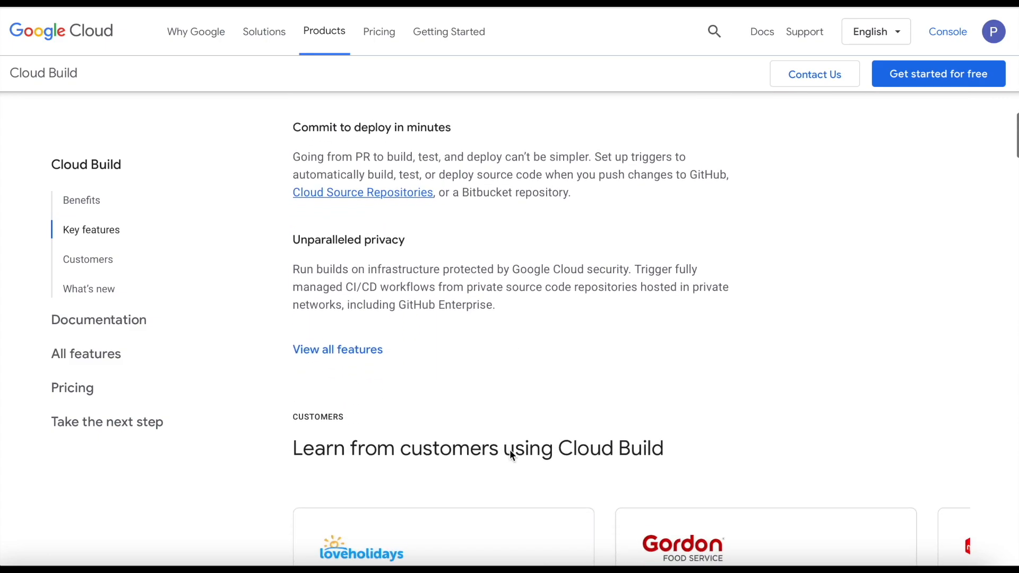
scroll(down, 3)
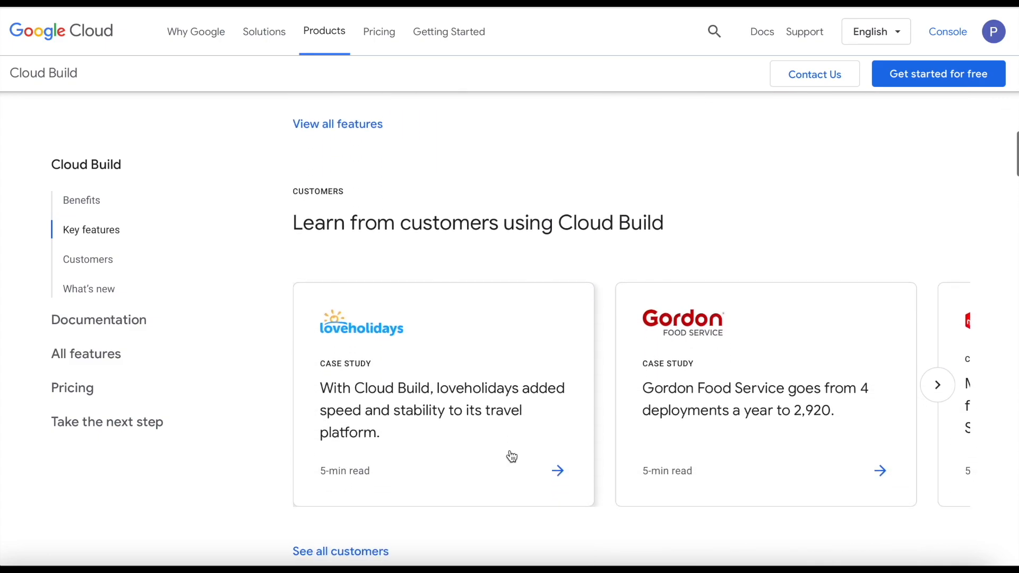
scroll(down, 3)
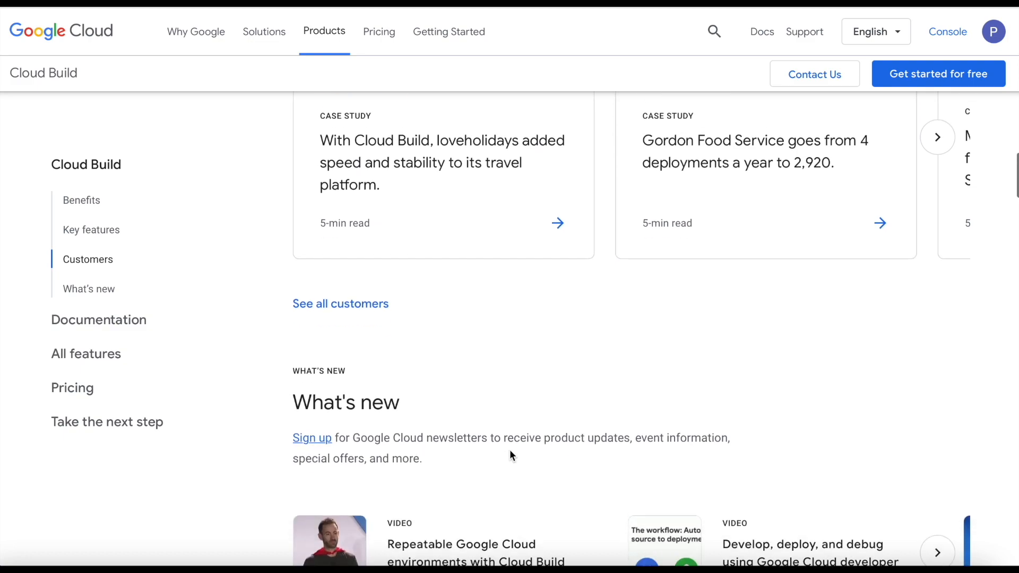
scroll(down, 3)
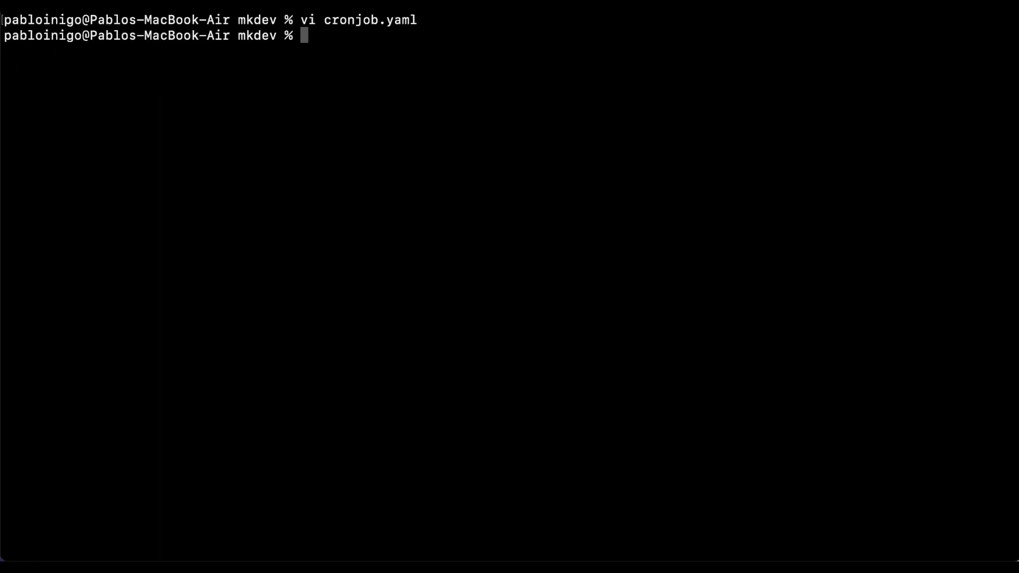
- Apply cronjob.yaml with kubectl to create cronjob mkdevcron, then start kubectl get cronjob to check it
text(kubectl)
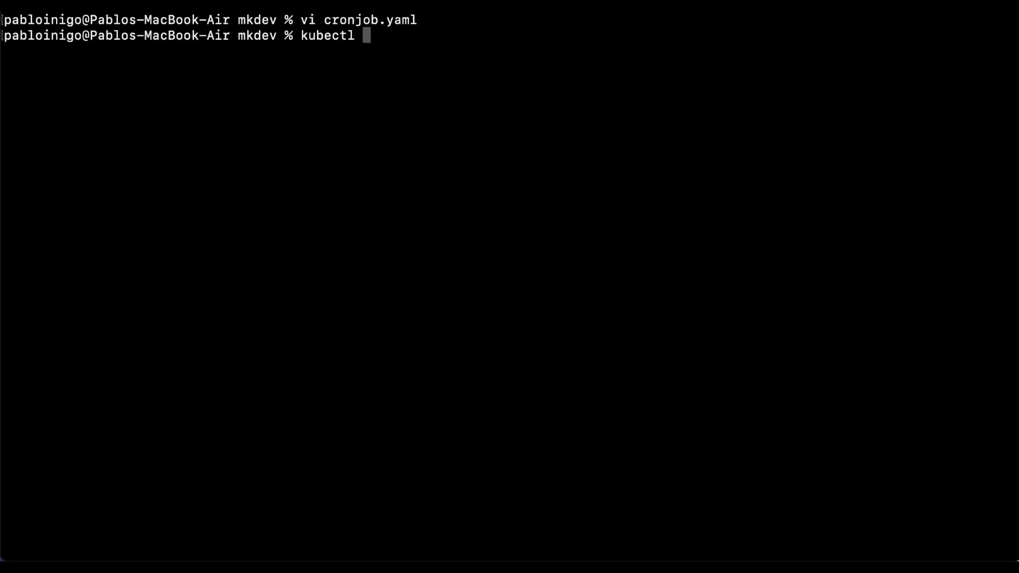
text(apply)
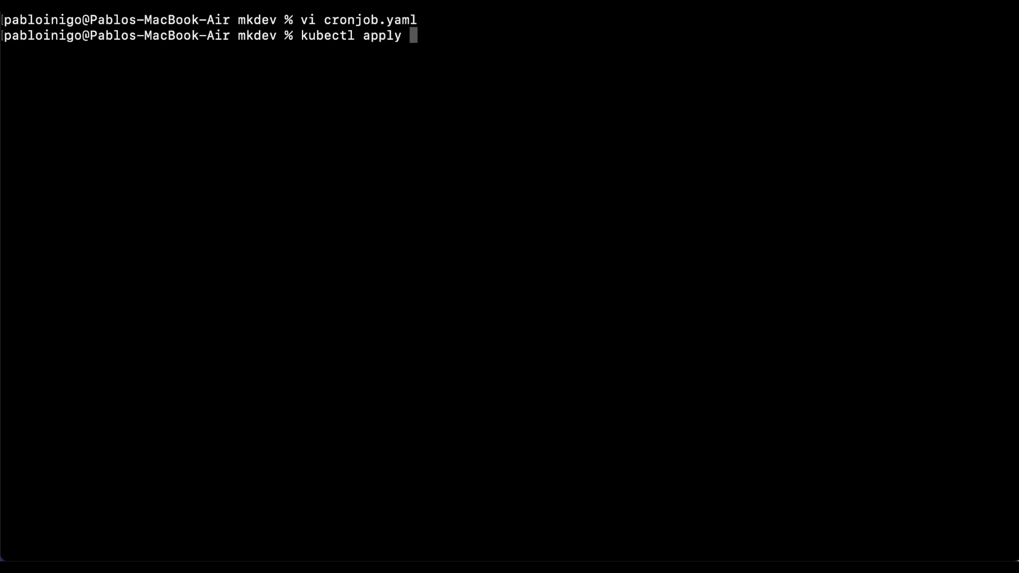
text(-f cronjob.yaml)
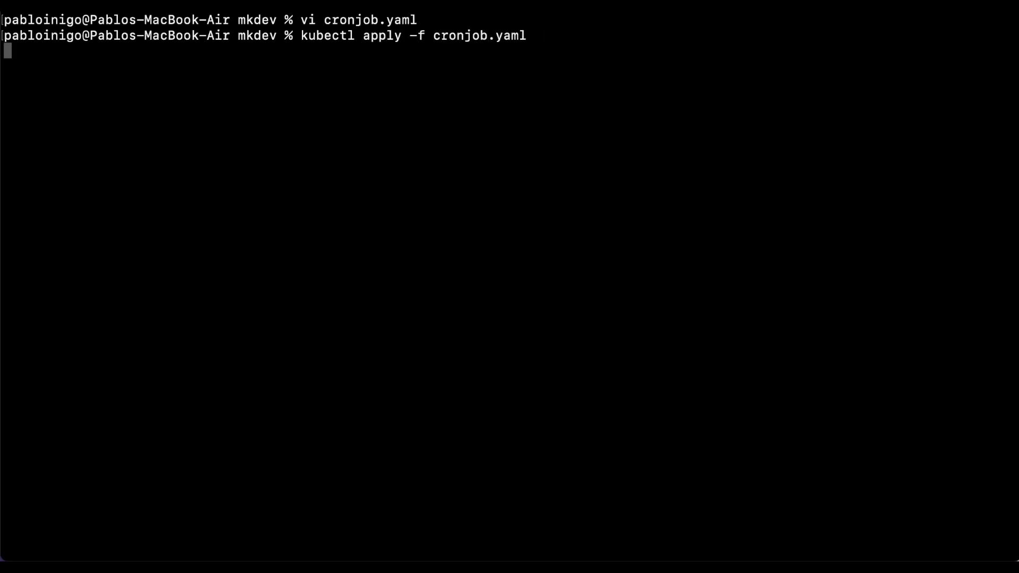
key(Enter)
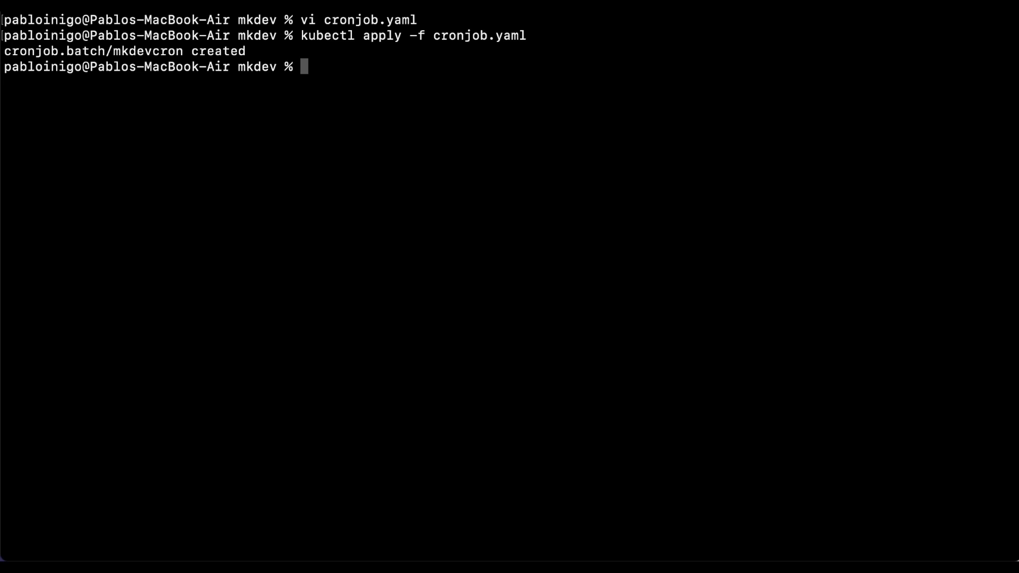
text(kubectl get)
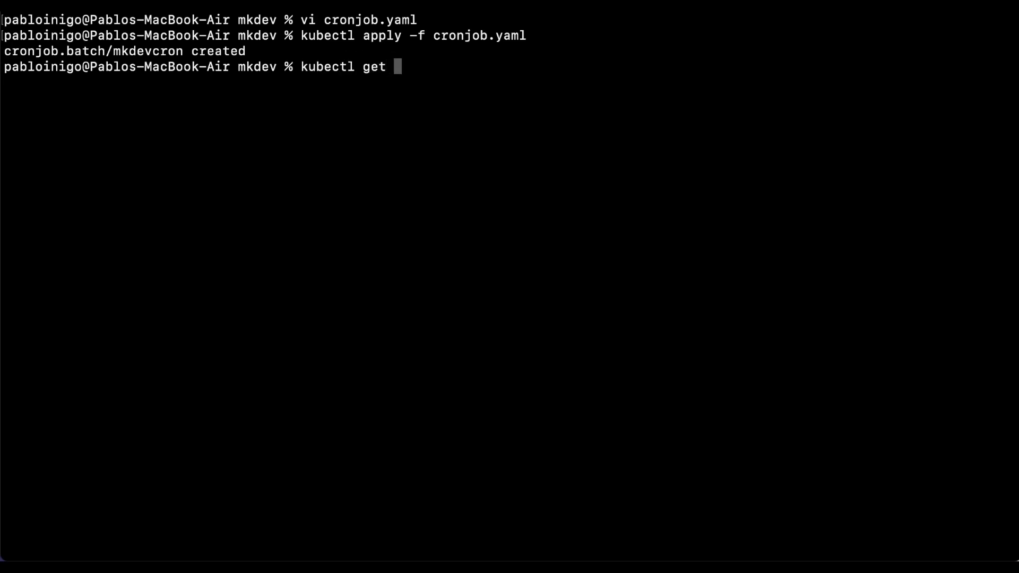
text(cronjob)
text(vi mkdev)
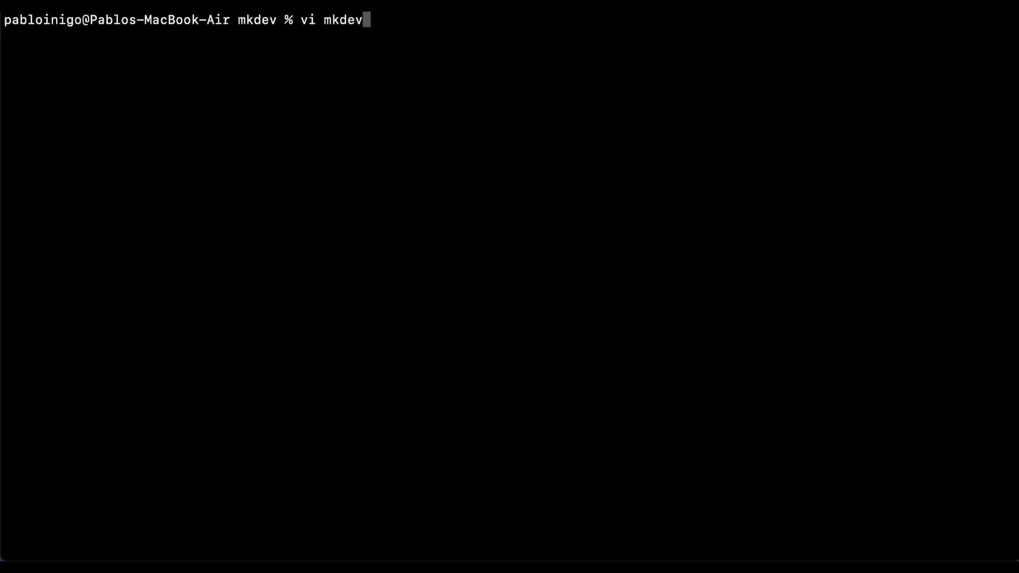
- Edit mkdevcronjob/templates/cronjob.yaml and values.yaml in vi and save them
text(cronjob/templates/)
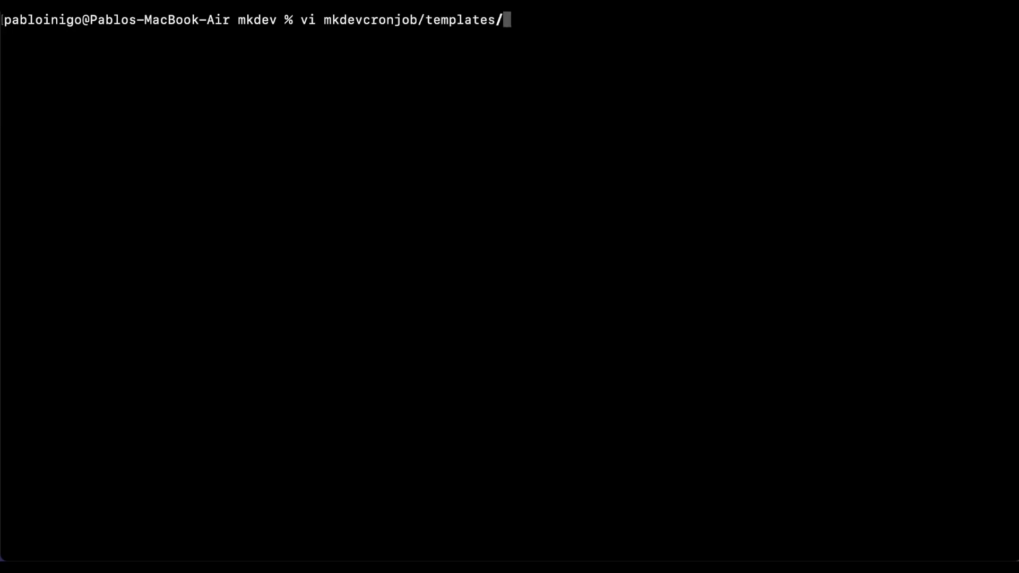
key(Tab)
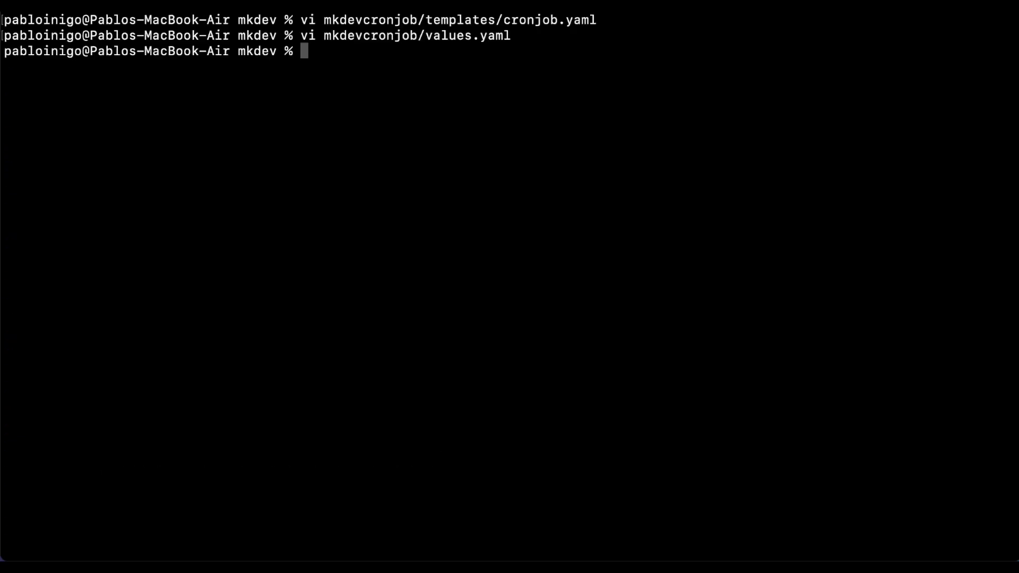
text(helm)
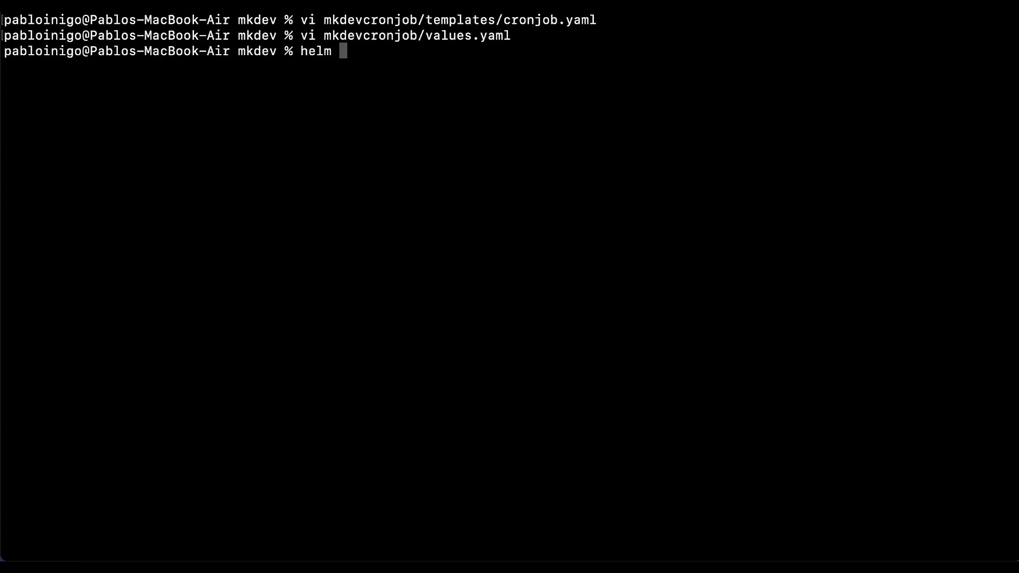
- Run helm install mkdevcronjob mkdevcronjob to deploy revision 1, then kubectl get cronjob
text(install mkde)
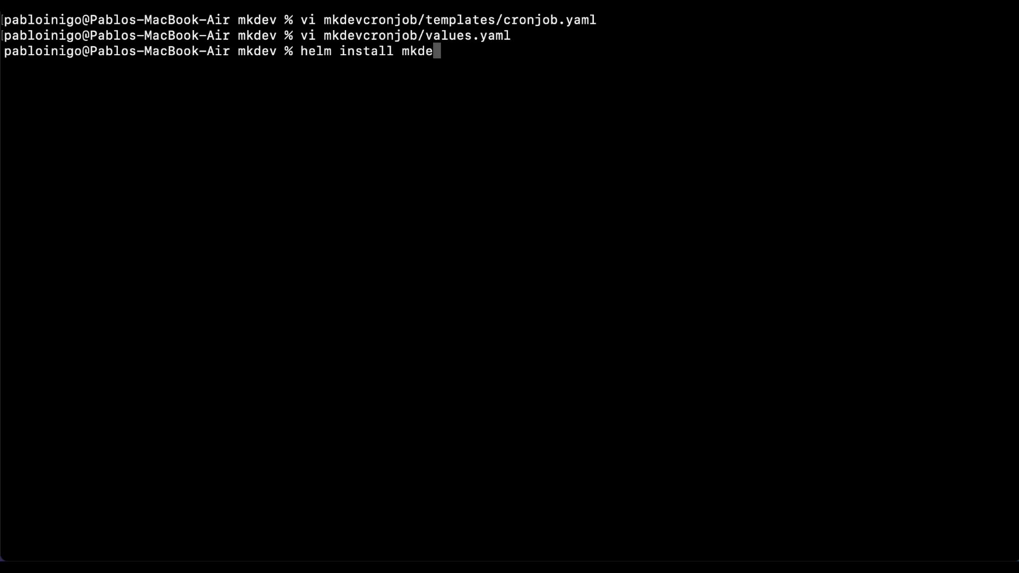
text(cron)
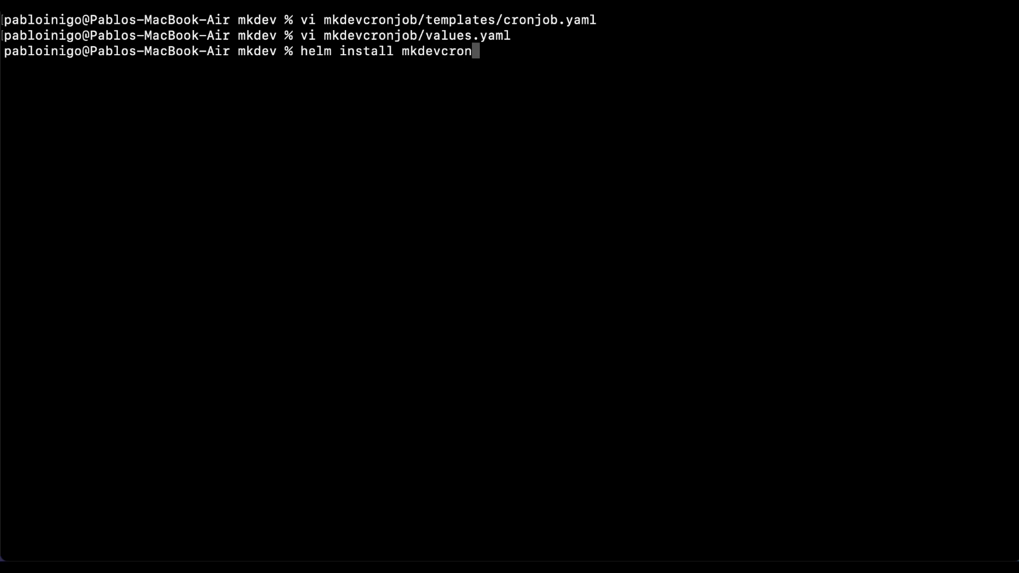
text(job mkdevcronjob)
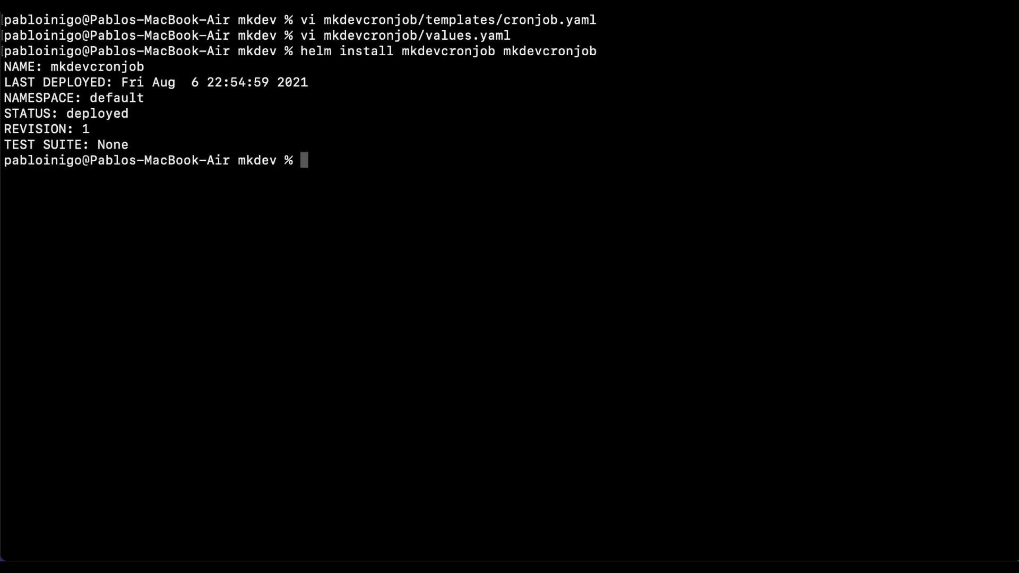
text(kubectl get c)
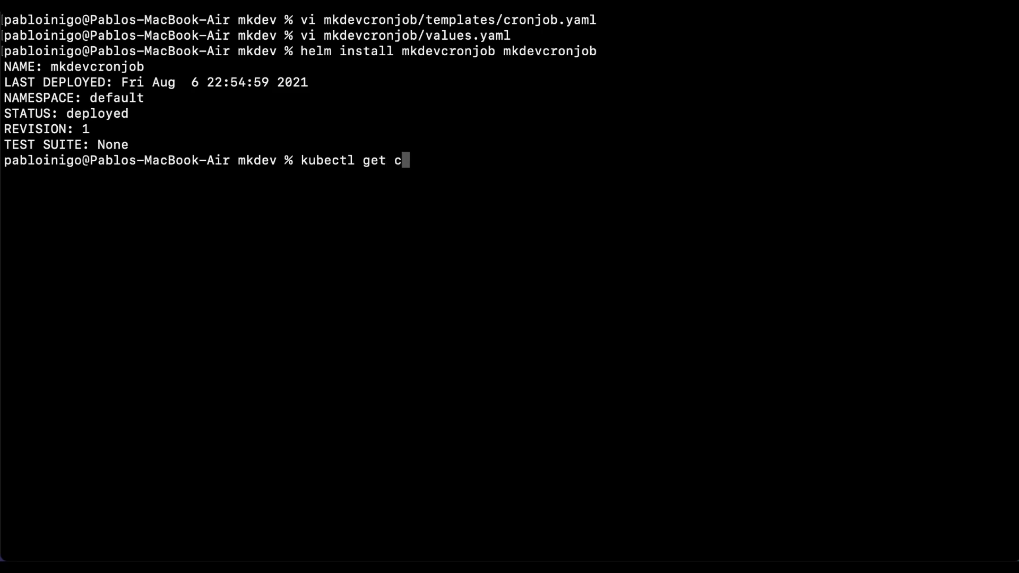
text(ronjob)
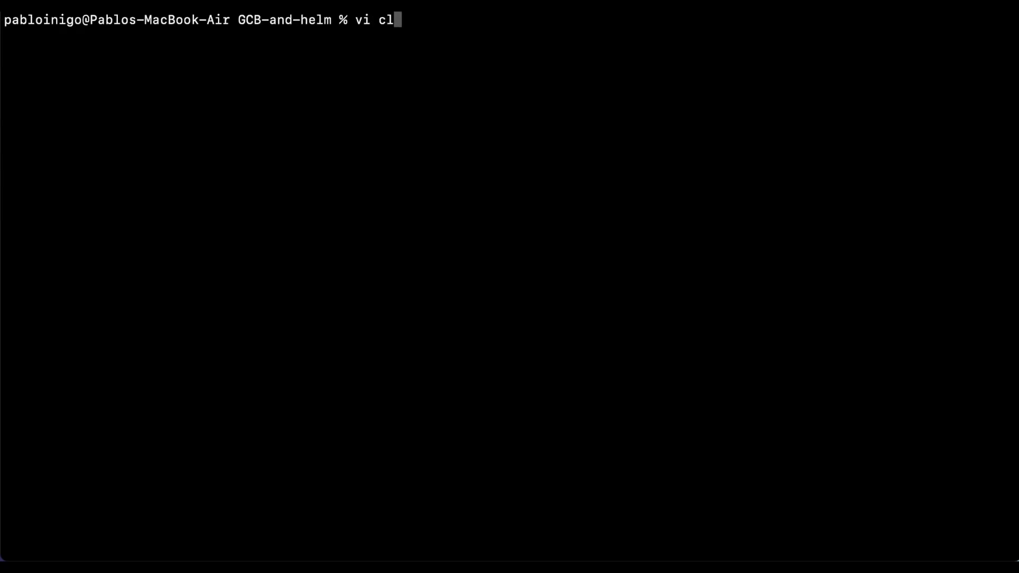
- Edit cloudbuild.yaml and createbuilder.sh in the GCB-and-helm folder with vi and save
key(Enter)
text(vi)
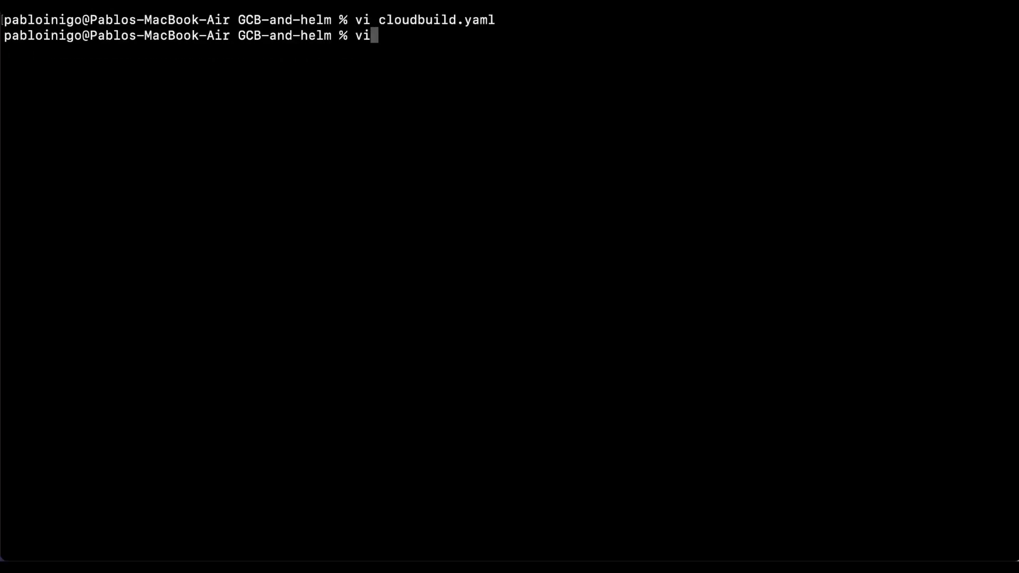
text(createbuilder.sh)
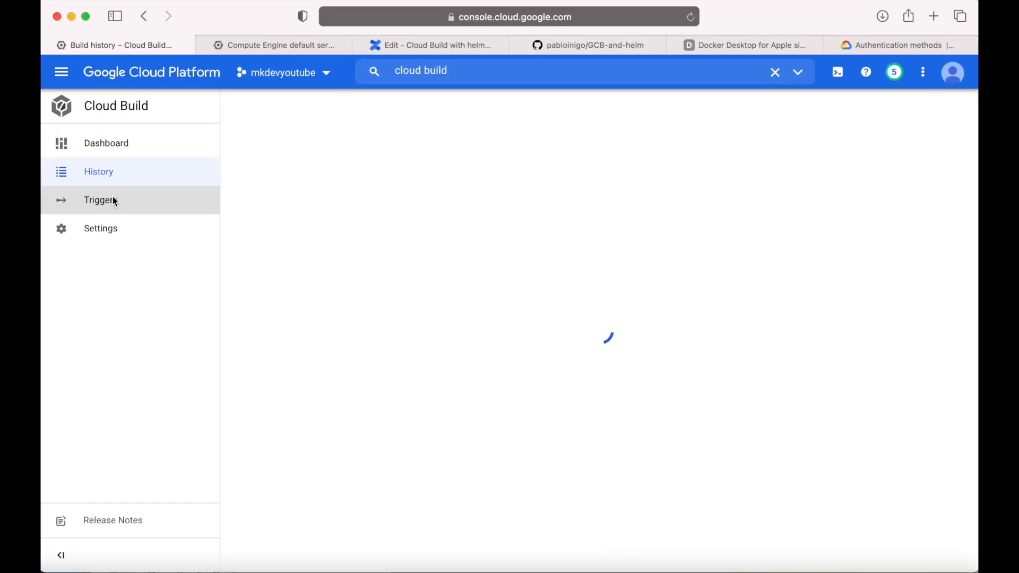
- Start a new Cloud Build trigger from the Triggers list and name it mkdevc
click(100, 200)
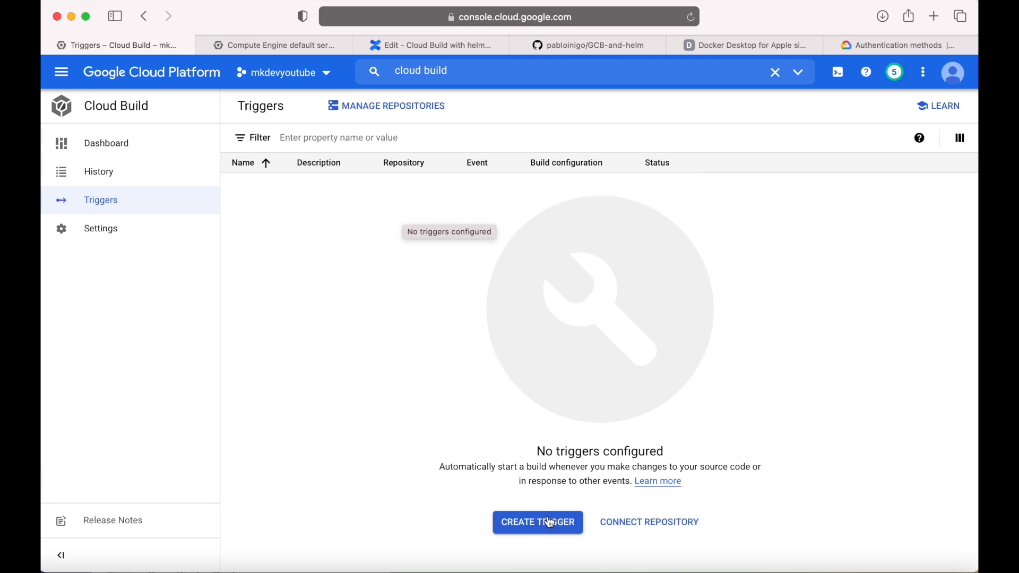
click(537, 522)
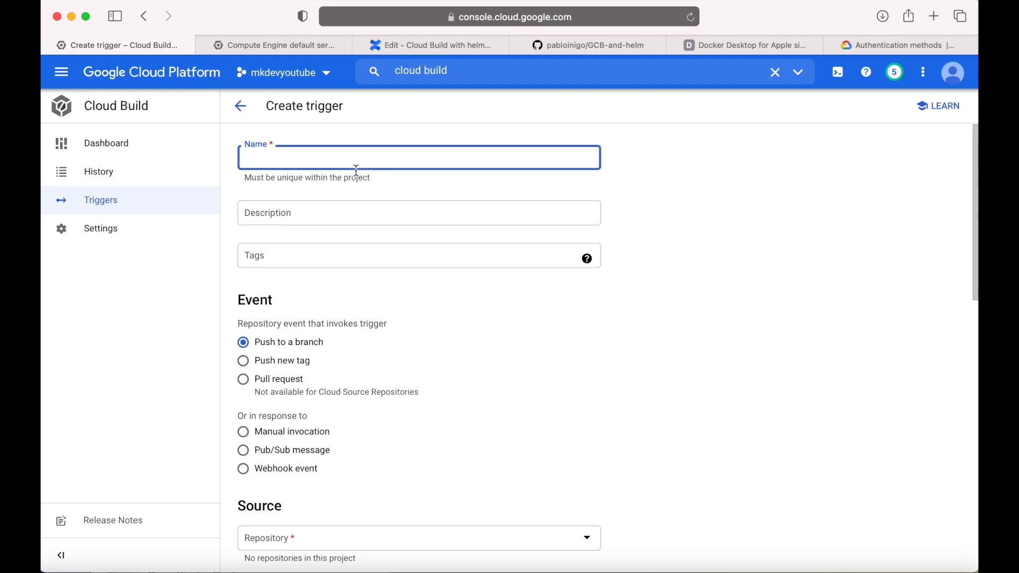
text(mkdevc)
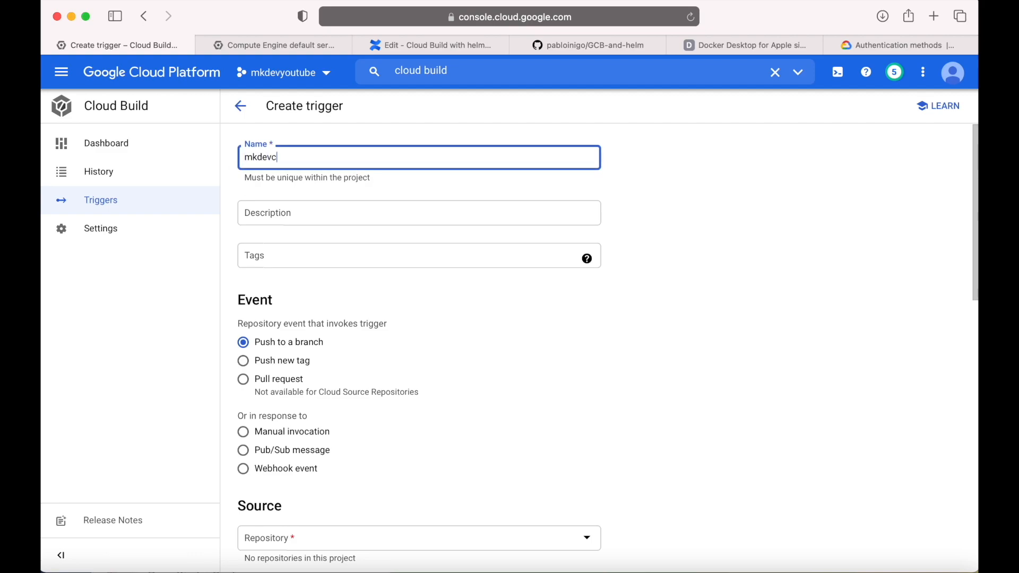
- Connect the GCB-and-helm GitHub repository as the trigger source with branch main
scroll(down, 3)
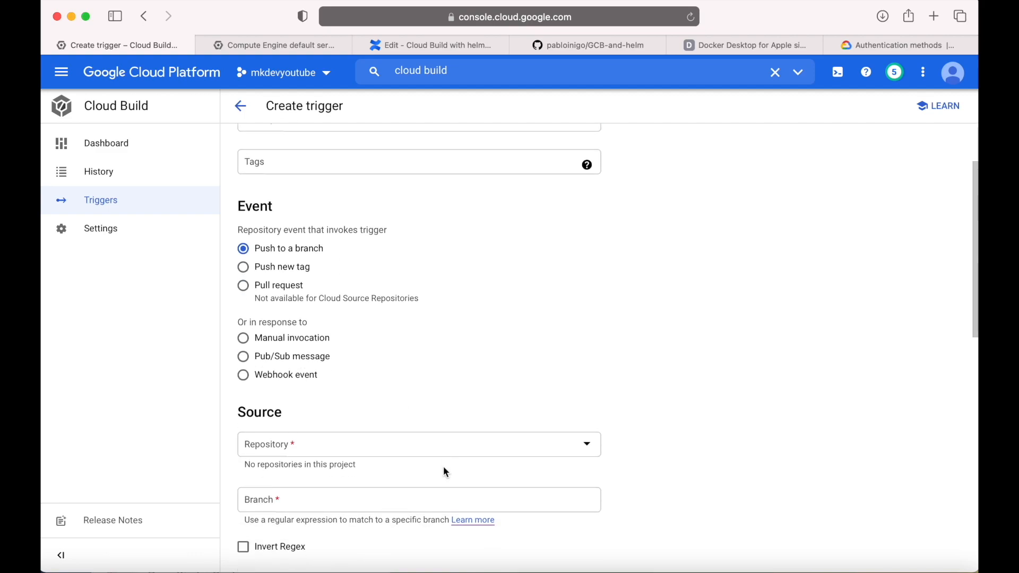
click(419, 444)
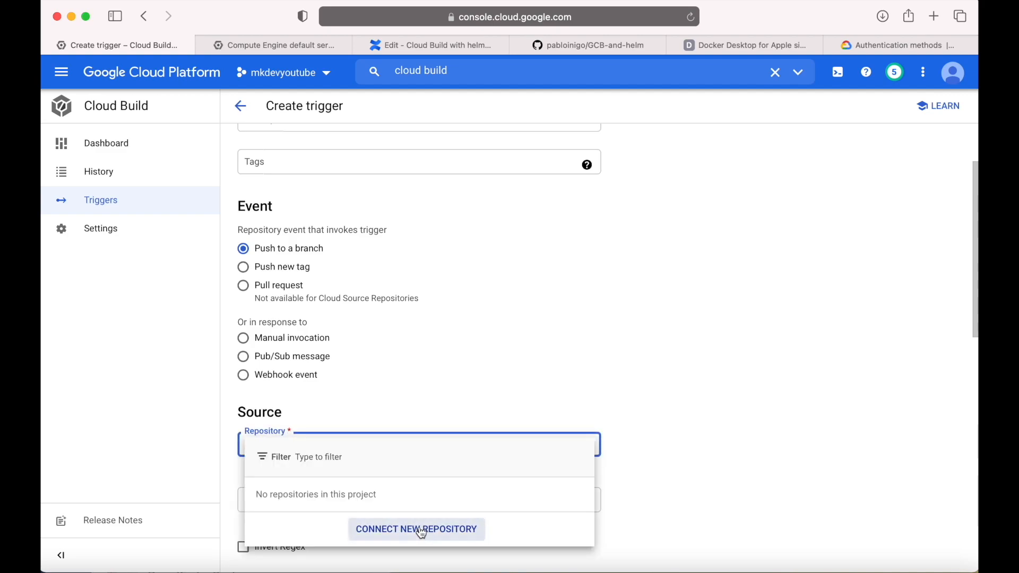
click(416, 528)
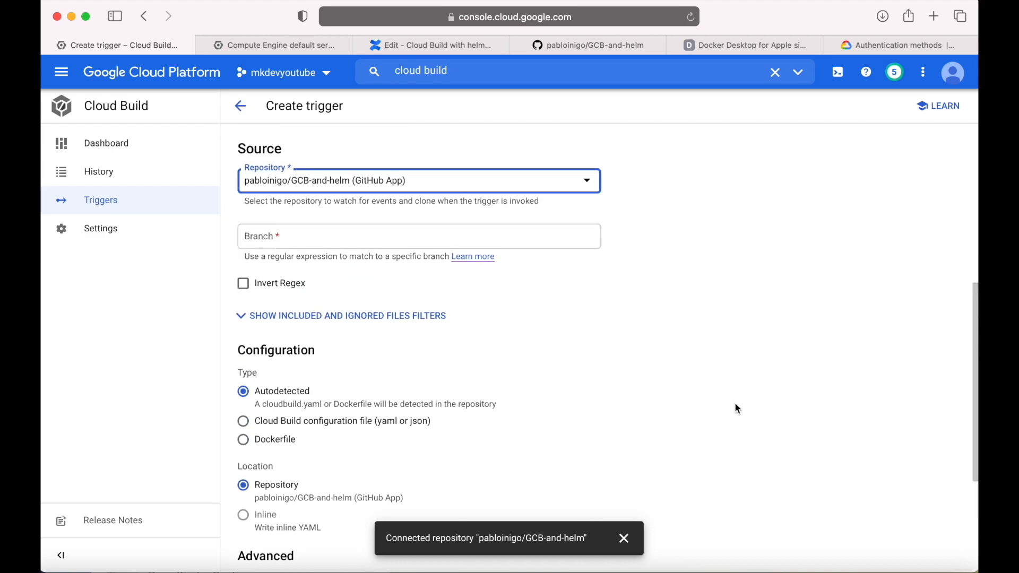
text(main)
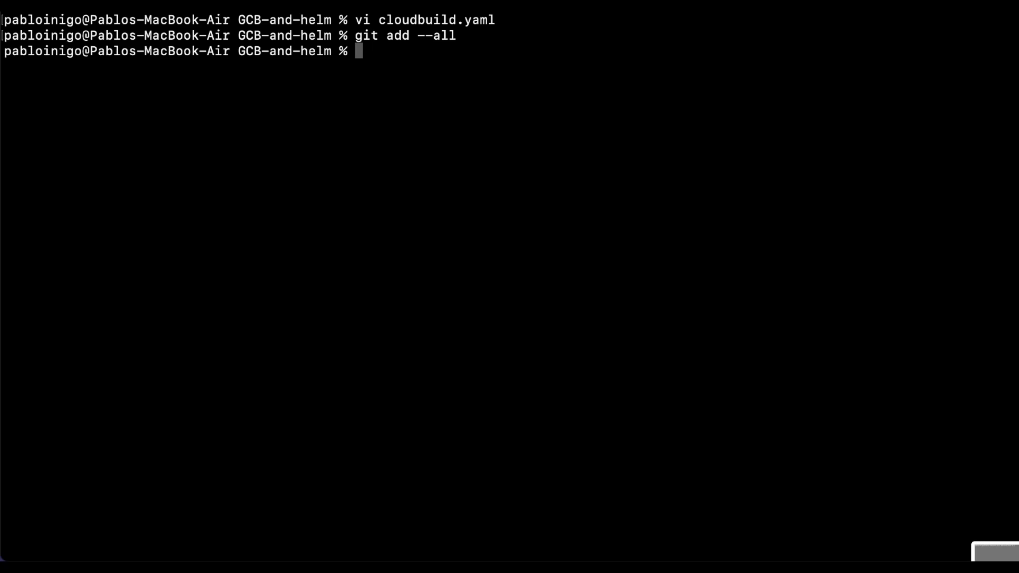
- Commit the seven changed files as "moved code", git push, then run kubectl get cronjob
text(git commit -m "mu)
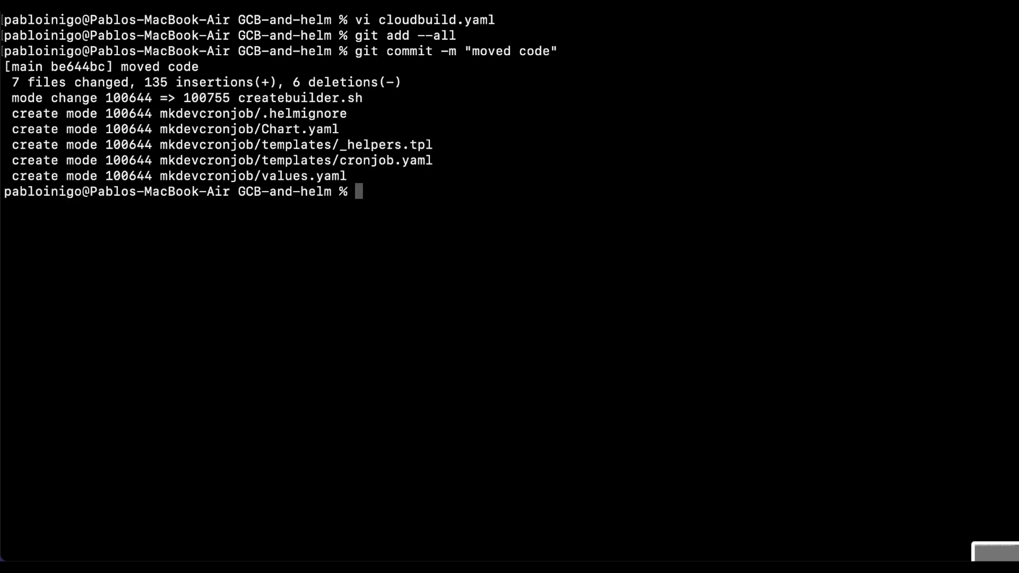
text(git push)
text(kubec)
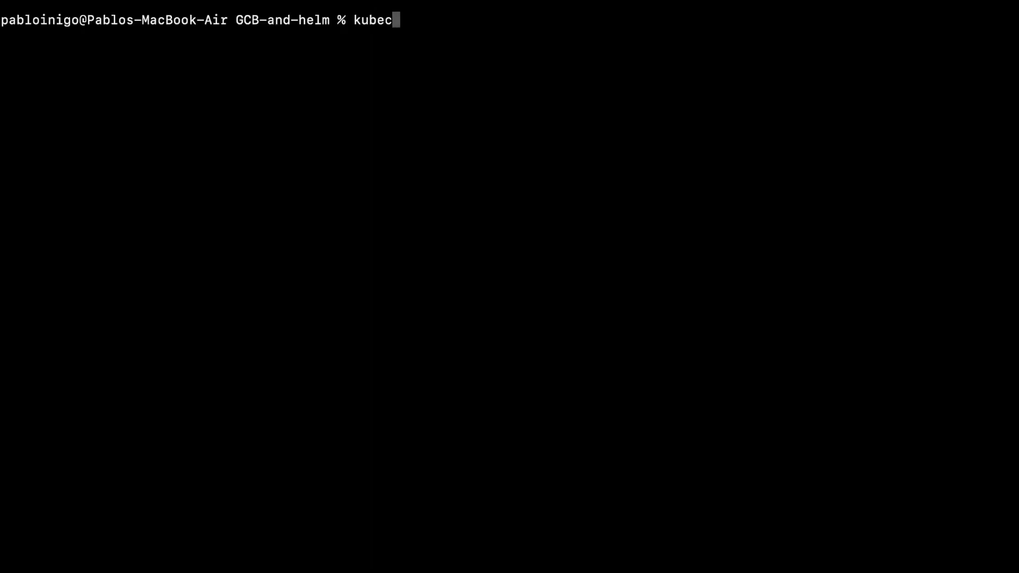
text(tl get cron)
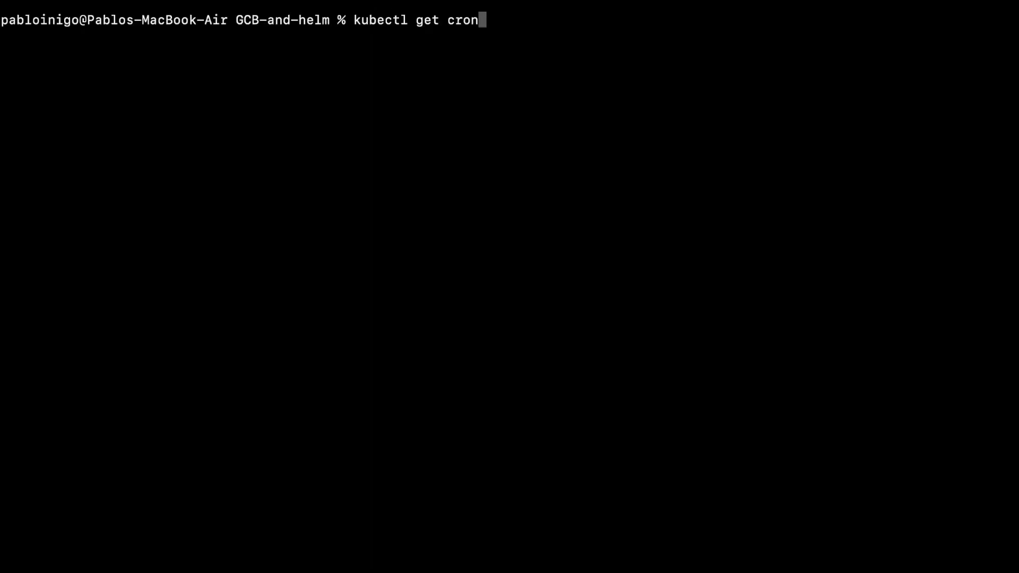
text(job)
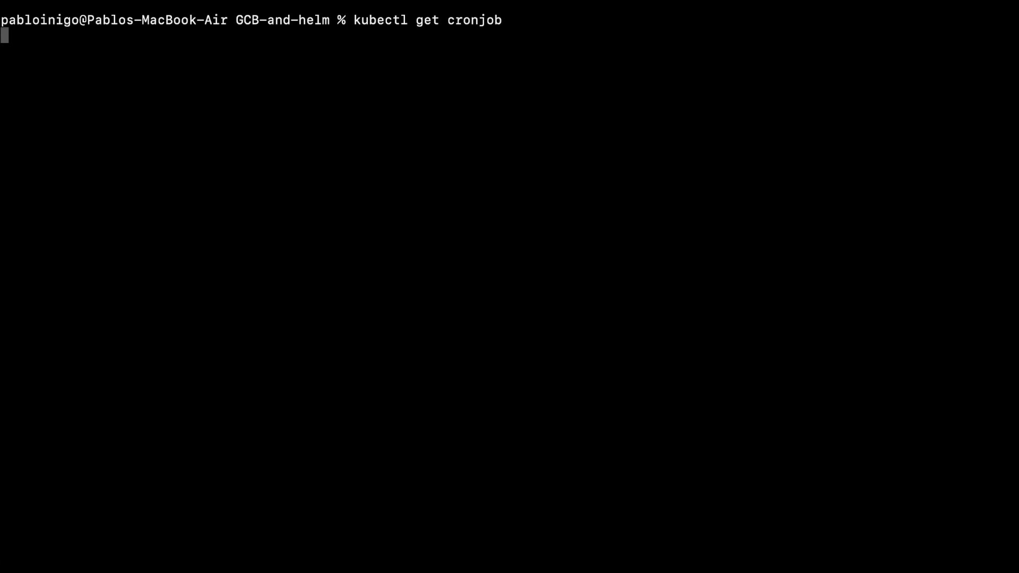